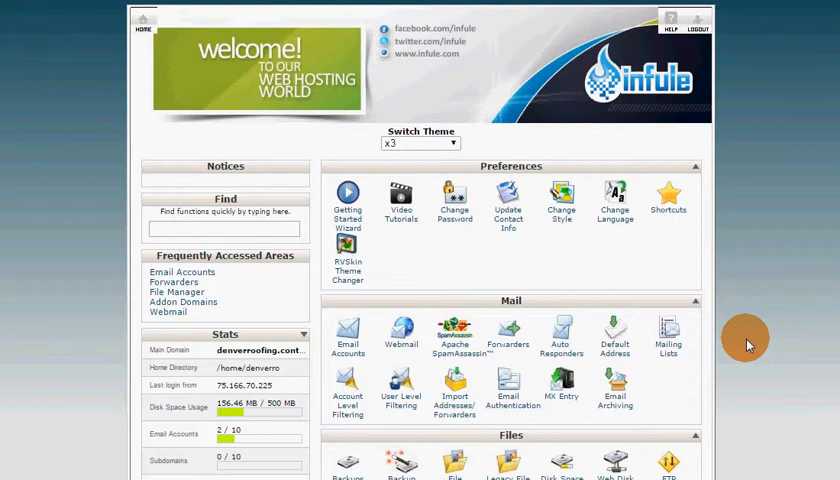
mouse_move(552, 107)
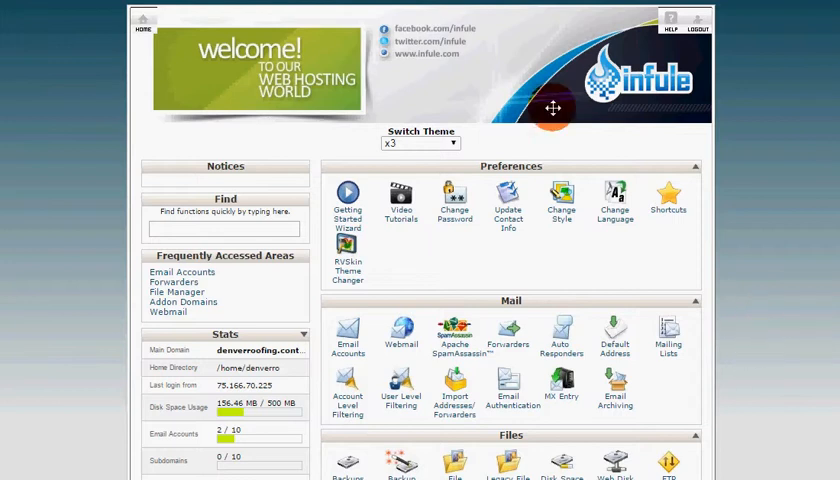
mouse_move(94, 247)
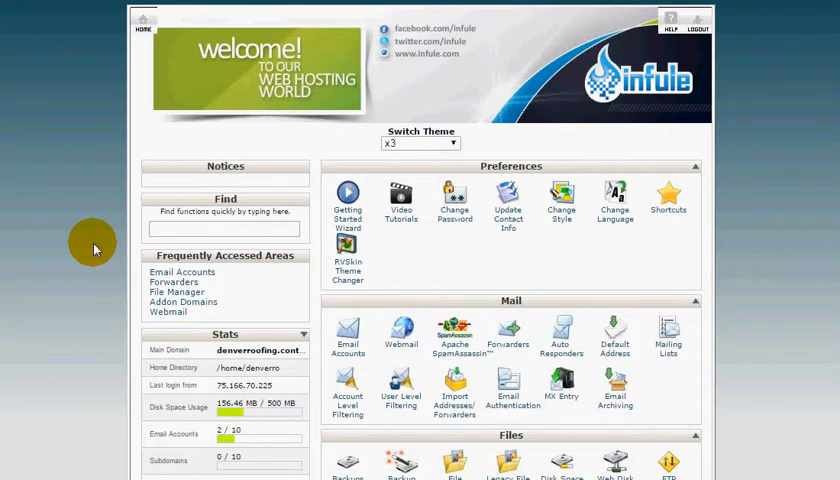
Step: Highlight the account's main domain, then scroll down the cPanel home page toward Domains
double_click(258, 350)
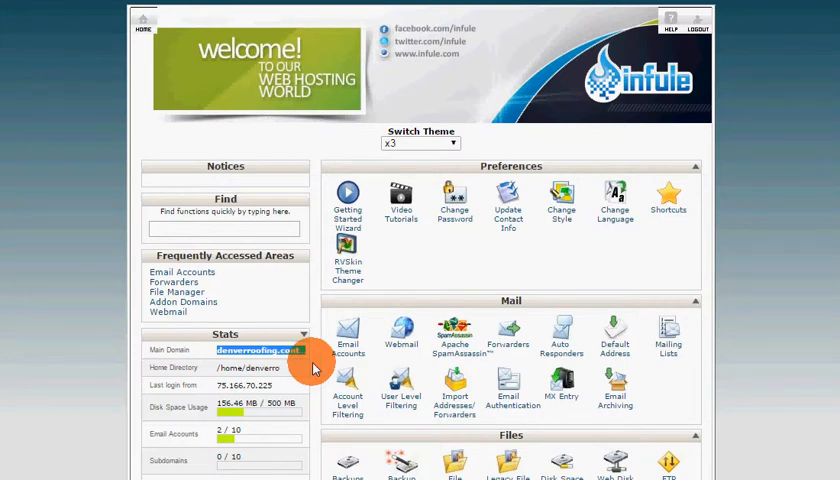
scroll(down, 3)
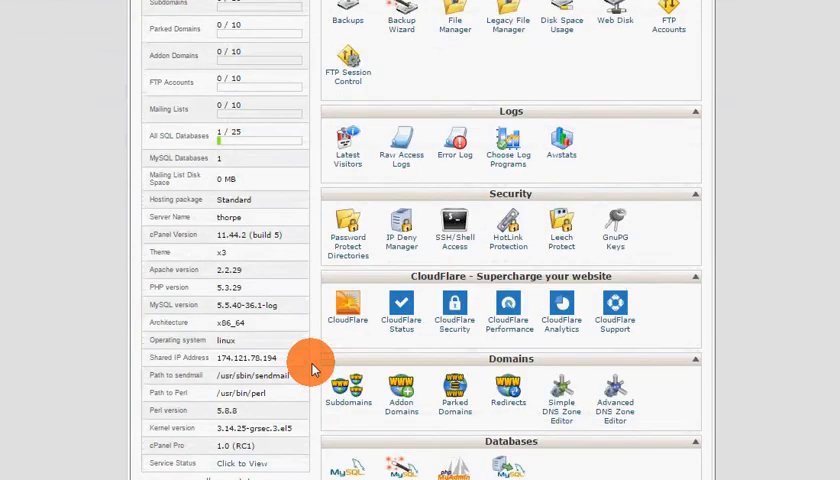
scroll(down, 3)
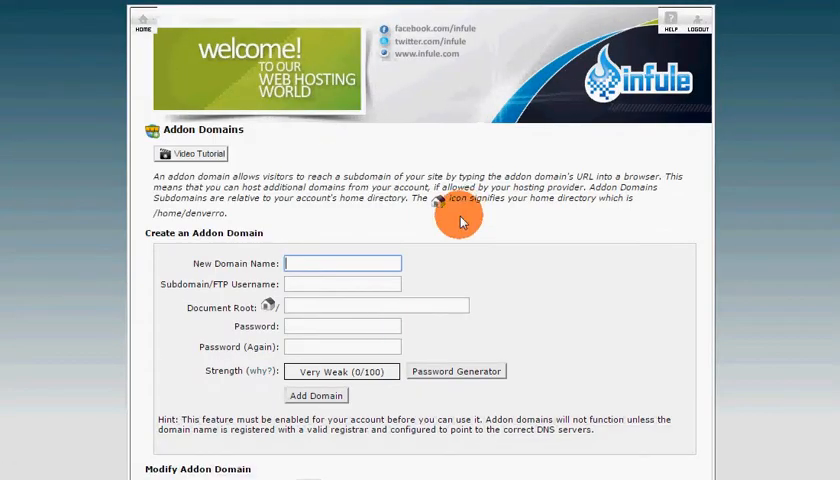
click(342, 263)
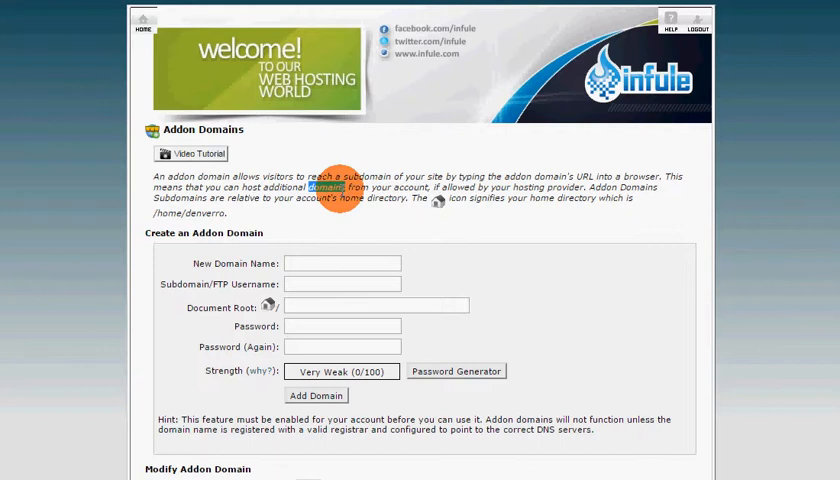
mouse_move(615, 95)
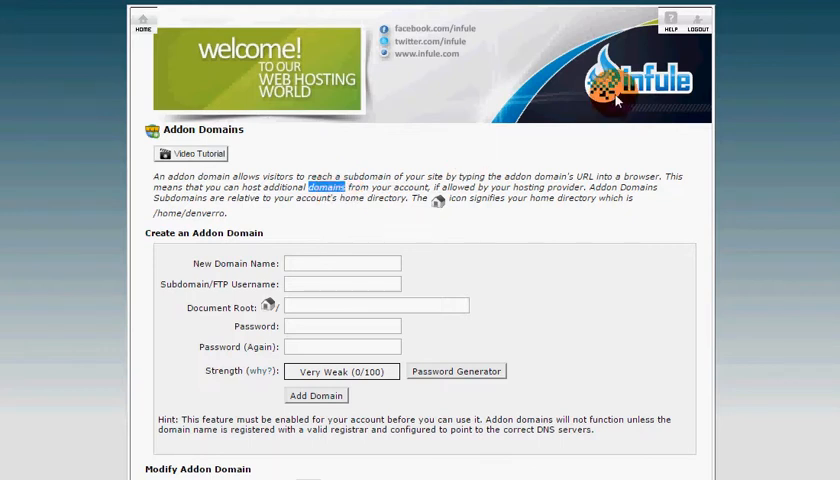
mouse_move(567, 162)
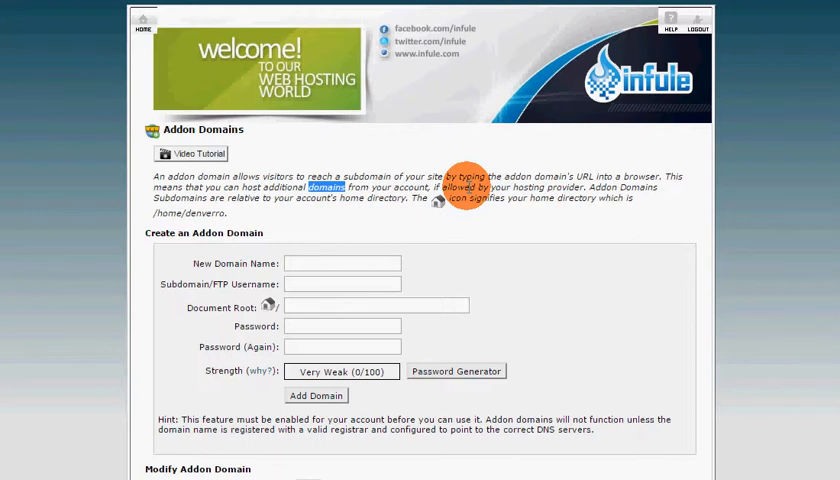
click(342, 263)
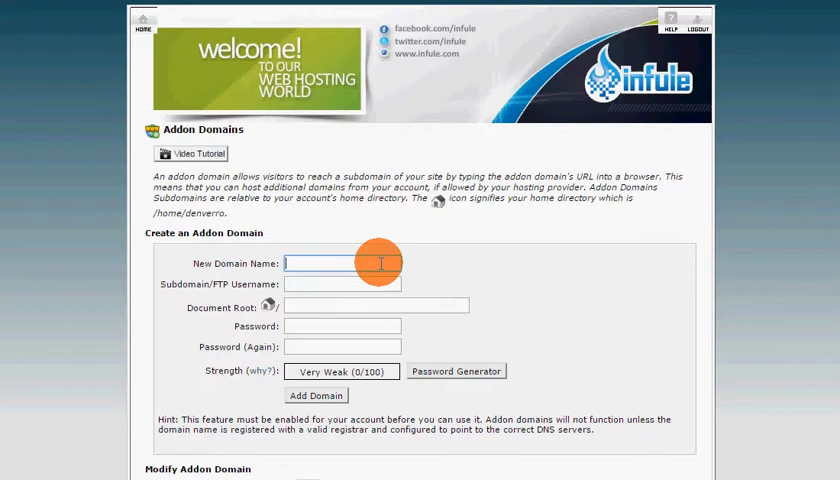
Step: Enter greatcruisephotos.com as the new domain, accepting username greatcruisephotos and root public_html/greatcruisephotos.com
click(341, 263)
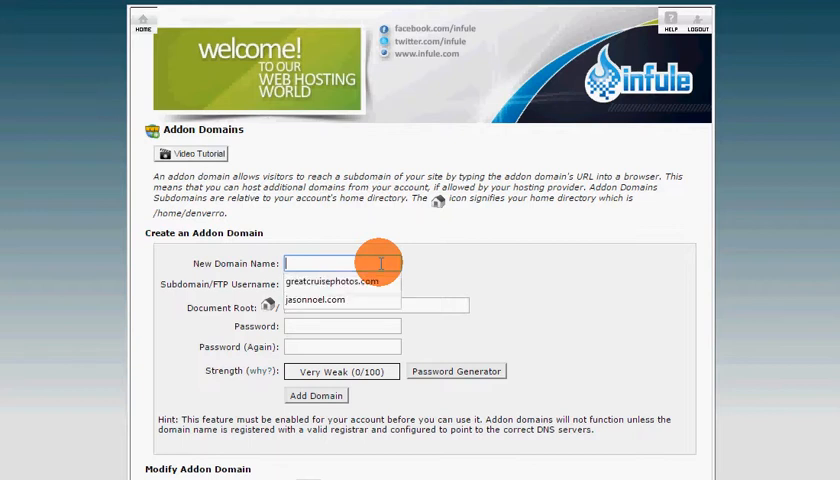
click(333, 281)
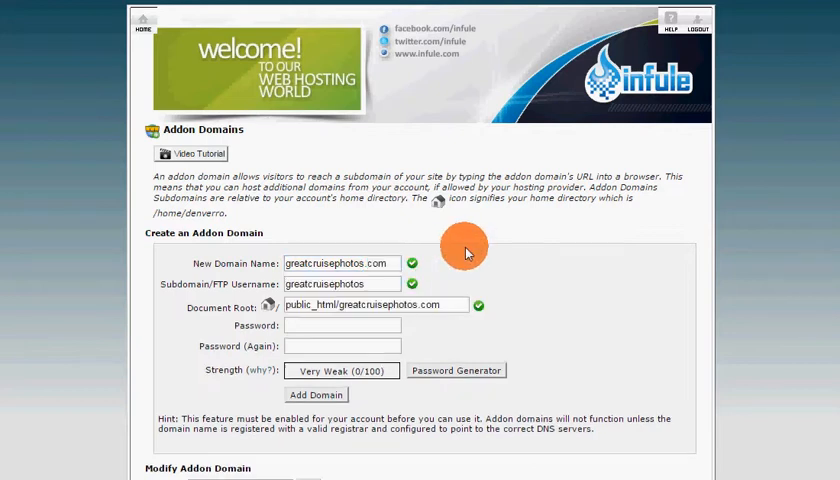
mouse_move(227, 282)
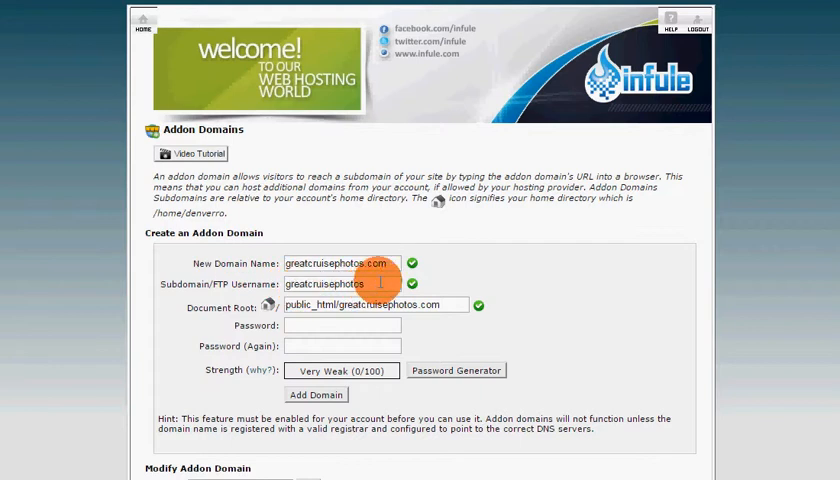
triple_click(341, 283)
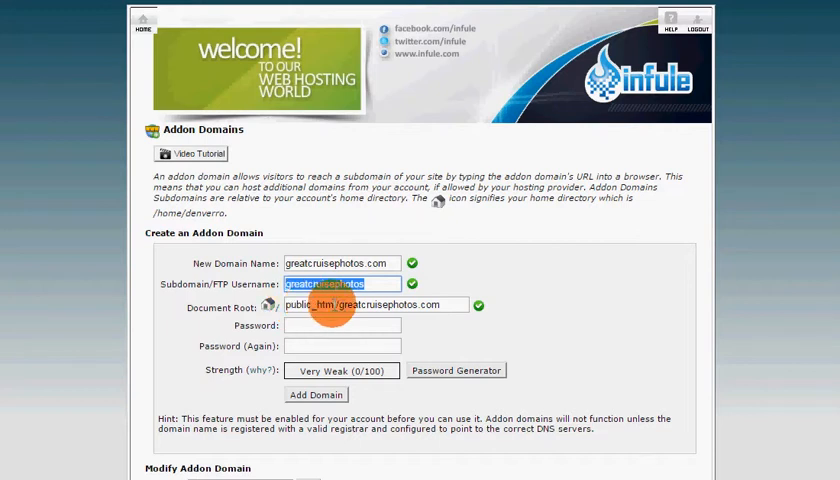
click(342, 325)
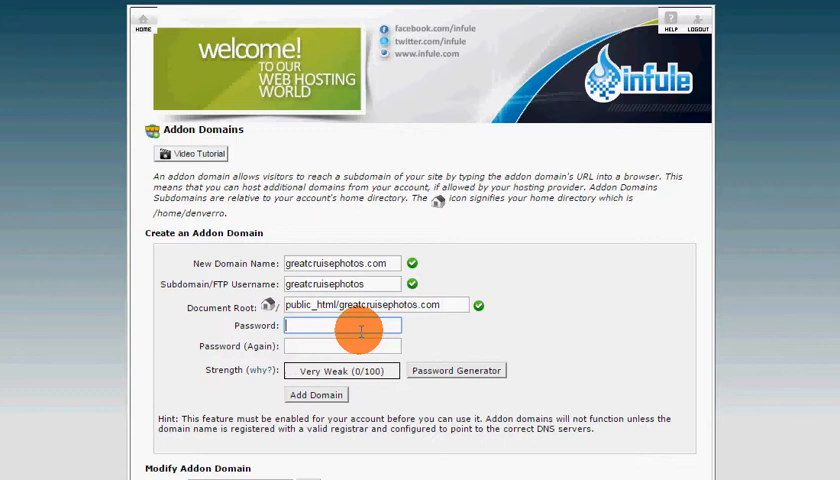
Step: Fill both password fields with a very strong generated random password
click(455, 370)
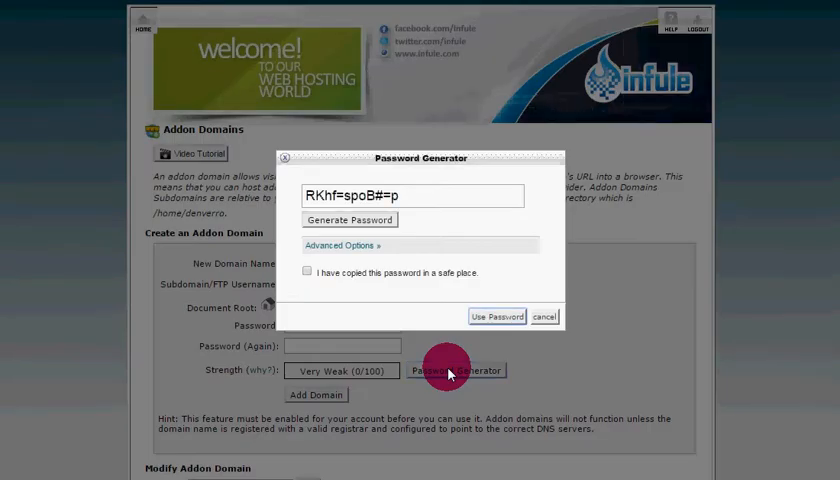
click(349, 219)
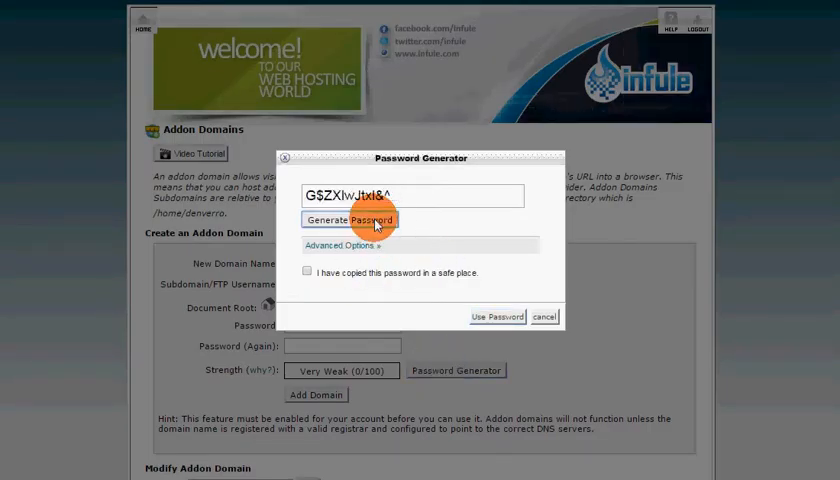
click(345, 219)
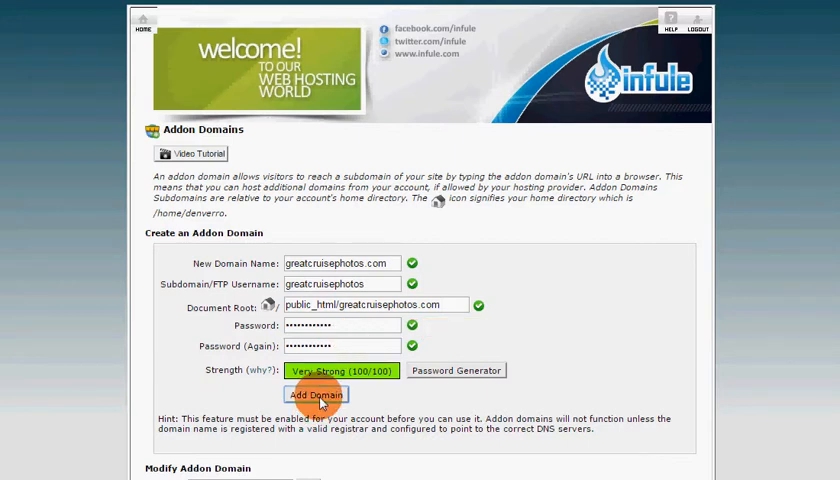
Step: Submit the greatcruisephotos.com addon domain and decline Chrome's save-password prompt
click(315, 394)
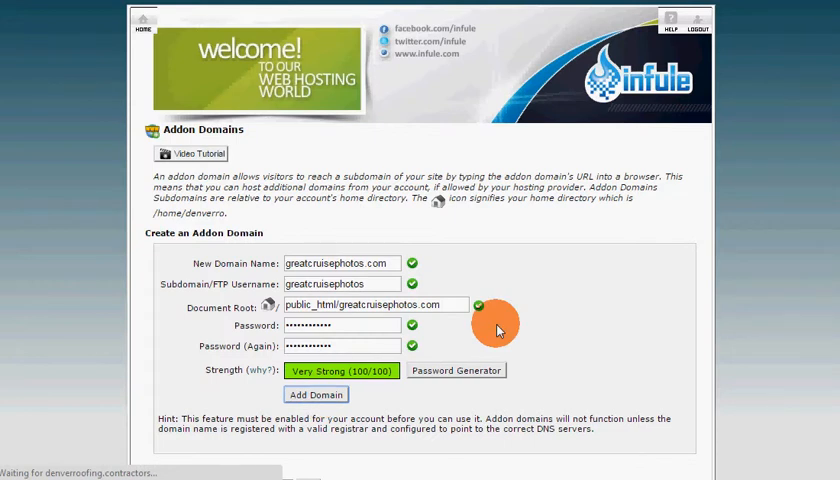
click(315, 393)
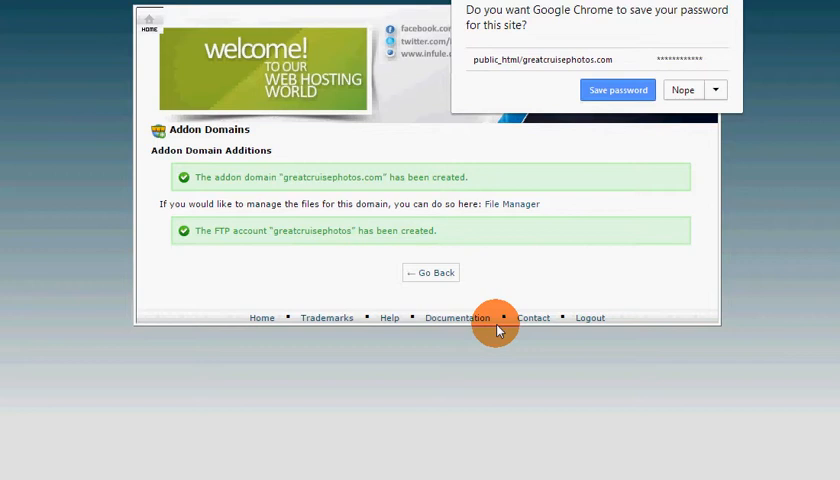
click(682, 90)
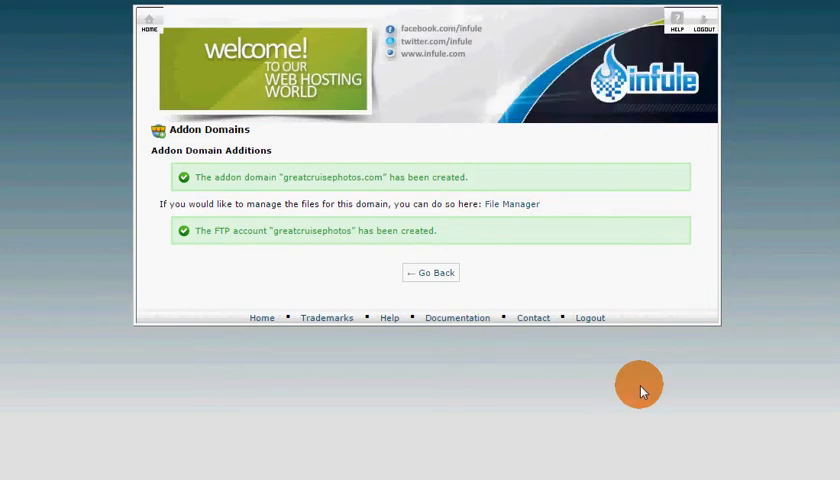
Step: Confirm greatcruisephotos.com is listed under Modify Addon Domain, then scroll back up
click(430, 272)
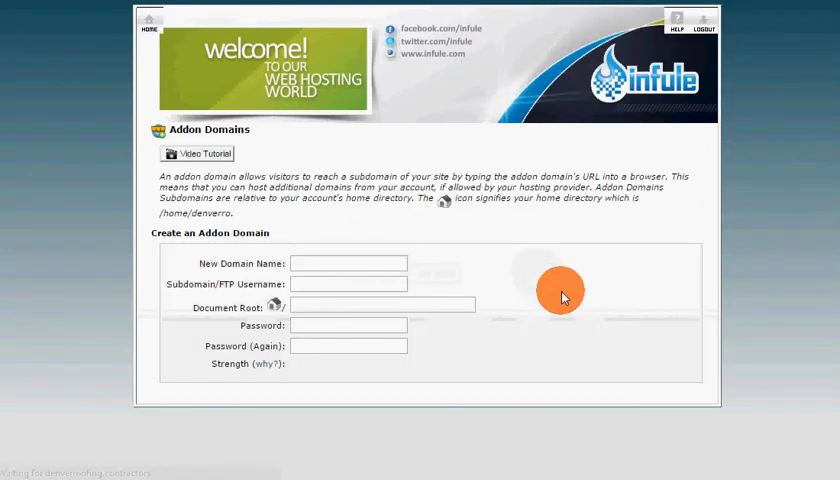
scroll(down, 3)
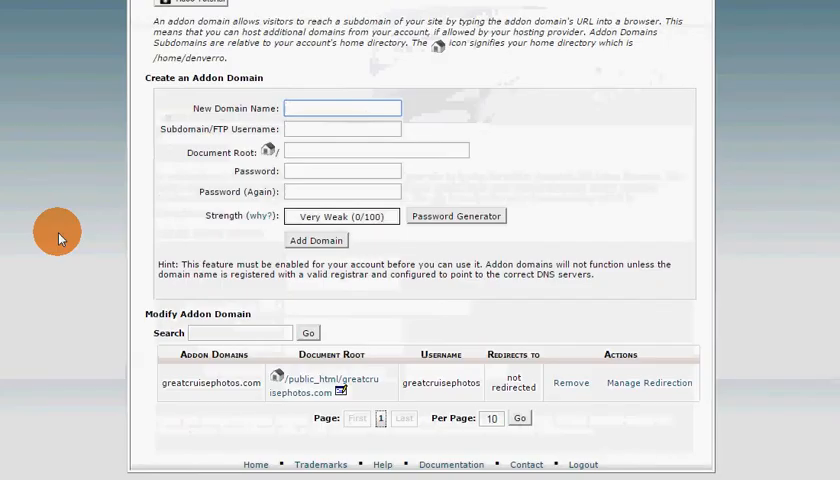
double_click(211, 384)
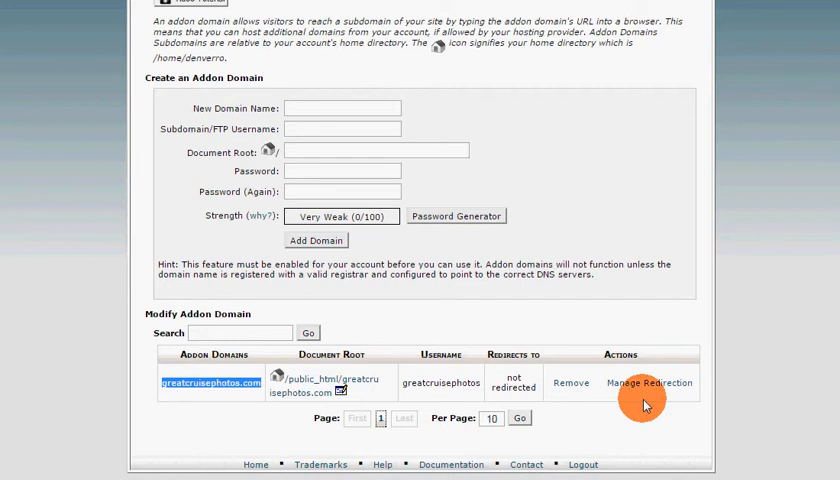
scroll(up, 3)
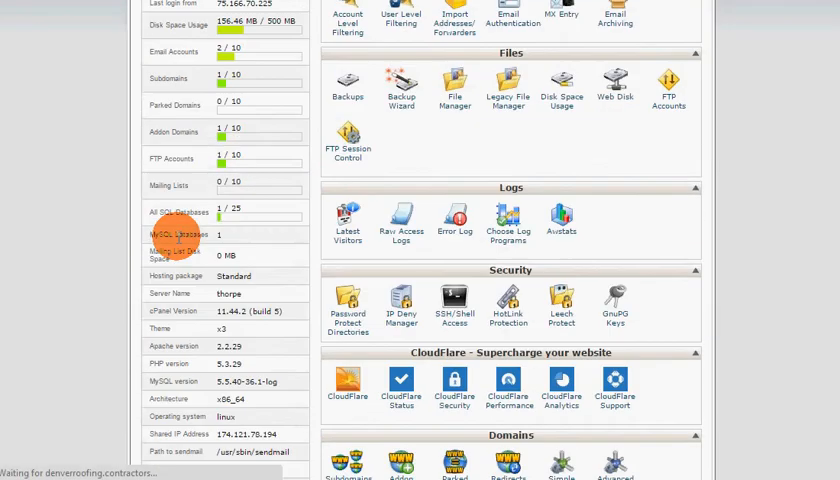
Step: Launch File Manager from cPanel's Files section at the public_html web root
scroll(down, 3)
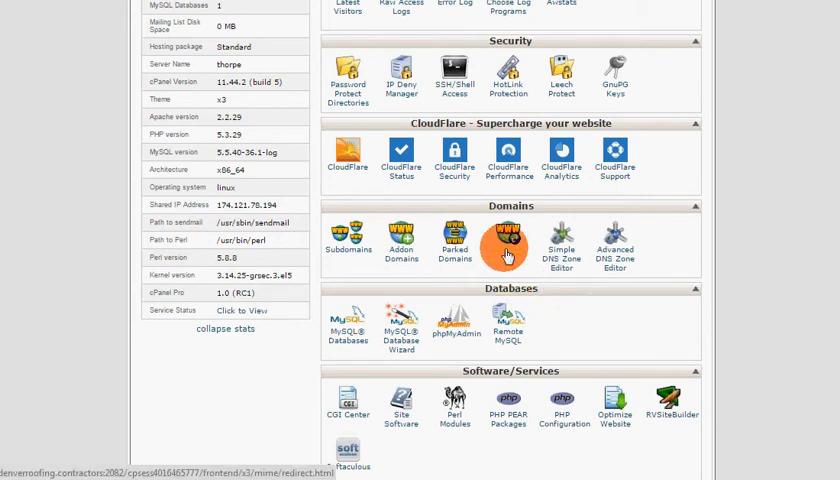
scroll(up, 3)
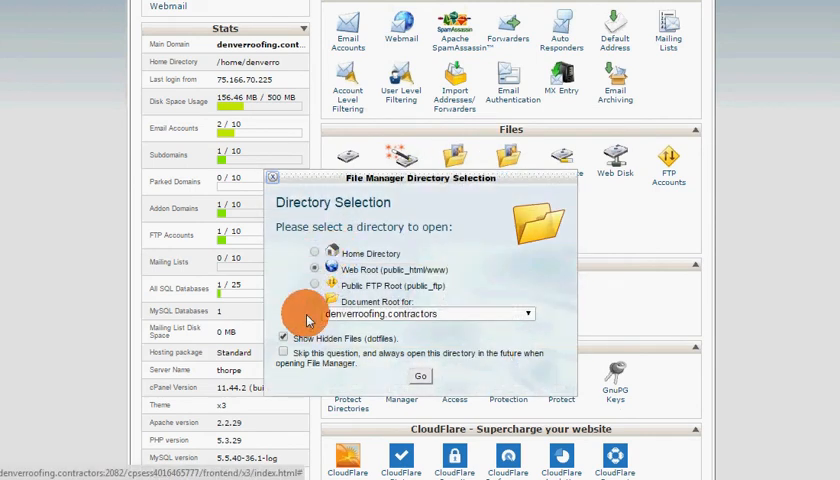
click(420, 376)
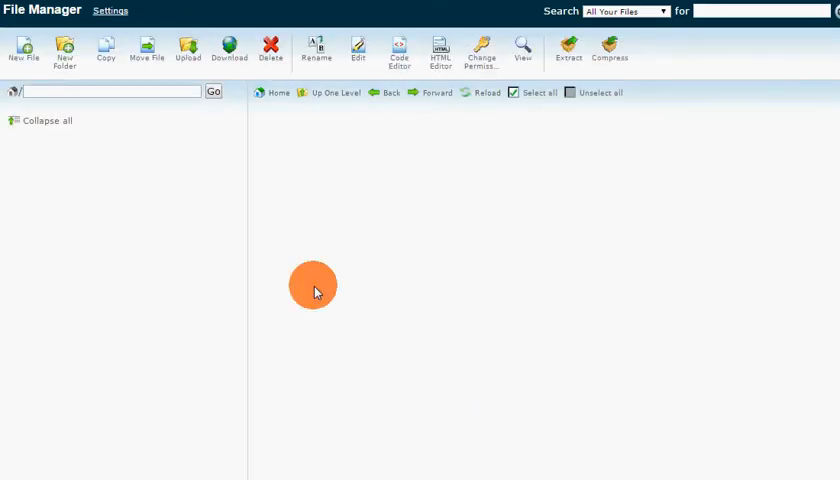
Step: Expand public_html and open the greatcruisephotos.com folder, showing cgi-bin and .ftpquota
click(88, 341)
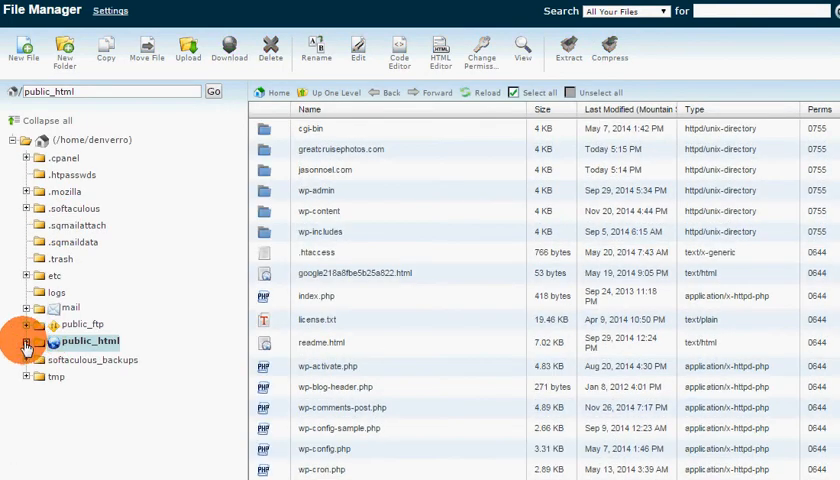
click(26, 341)
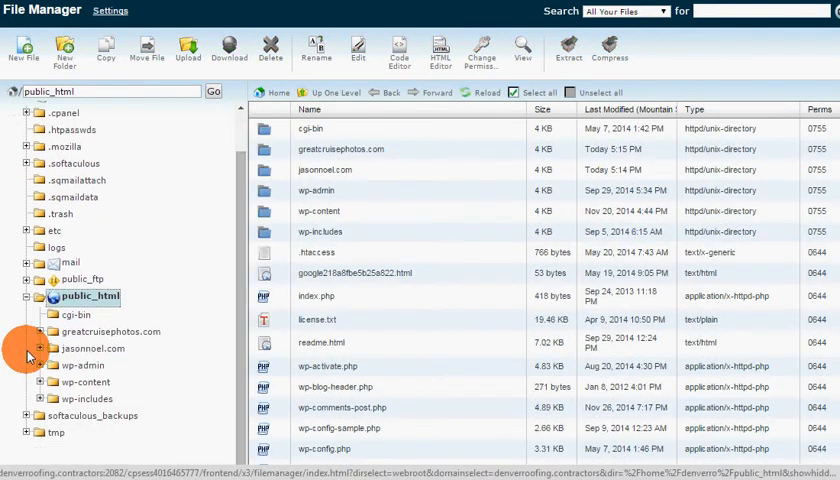
click(113, 331)
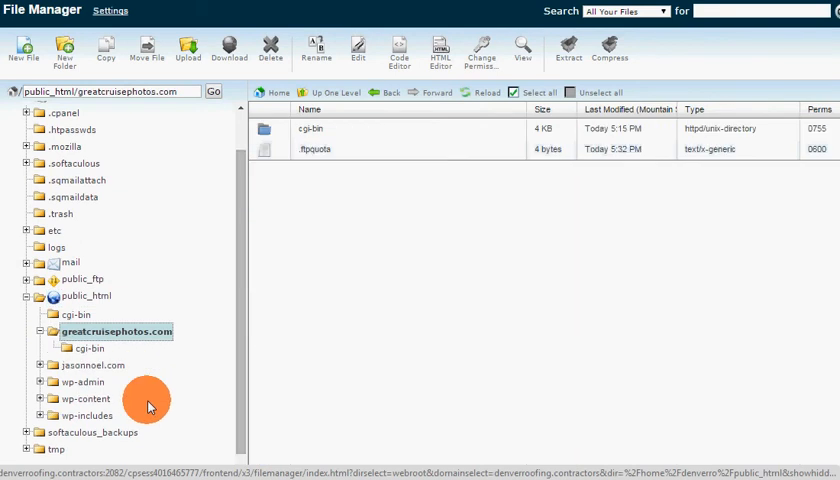
mouse_move(265, 275)
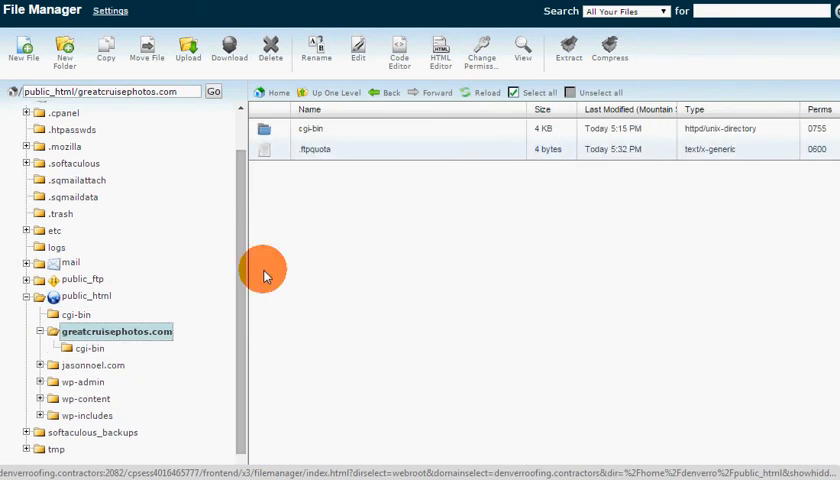
mouse_move(388, 190)
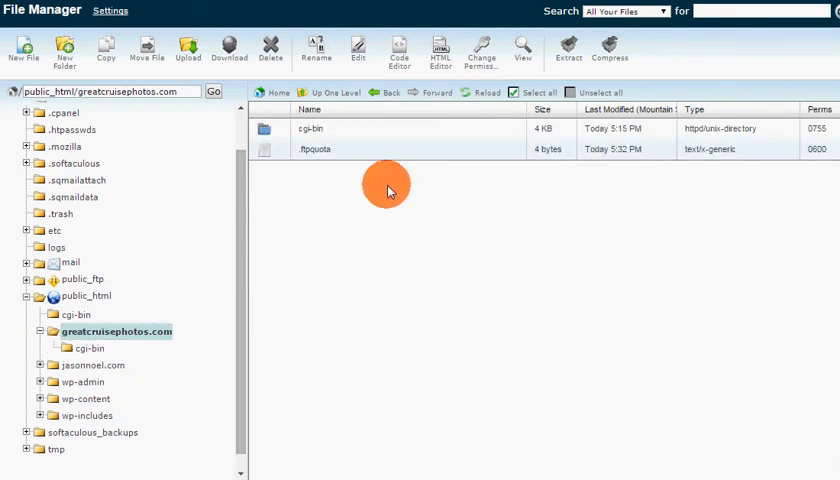